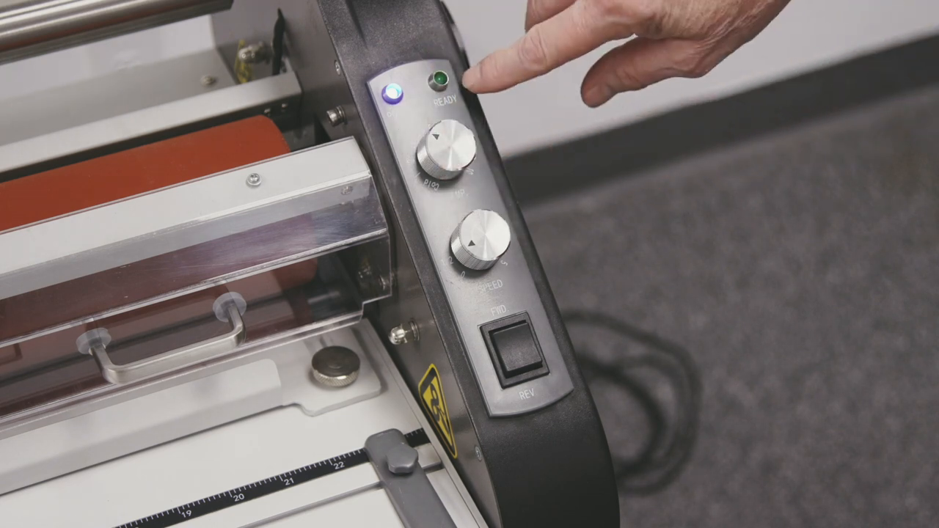
{"action": "left_click", "coordinate": [447, 80]}
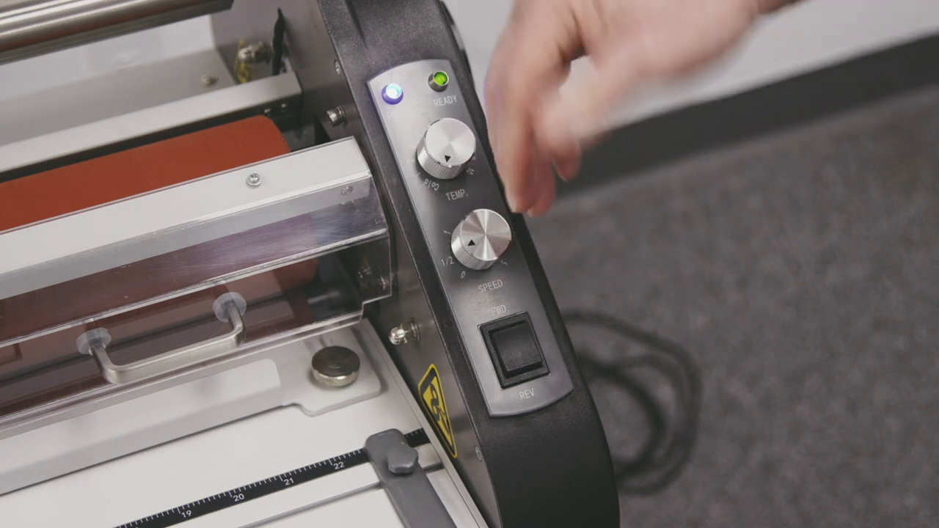
{"action": "left_click", "coordinate": [521, 344]}
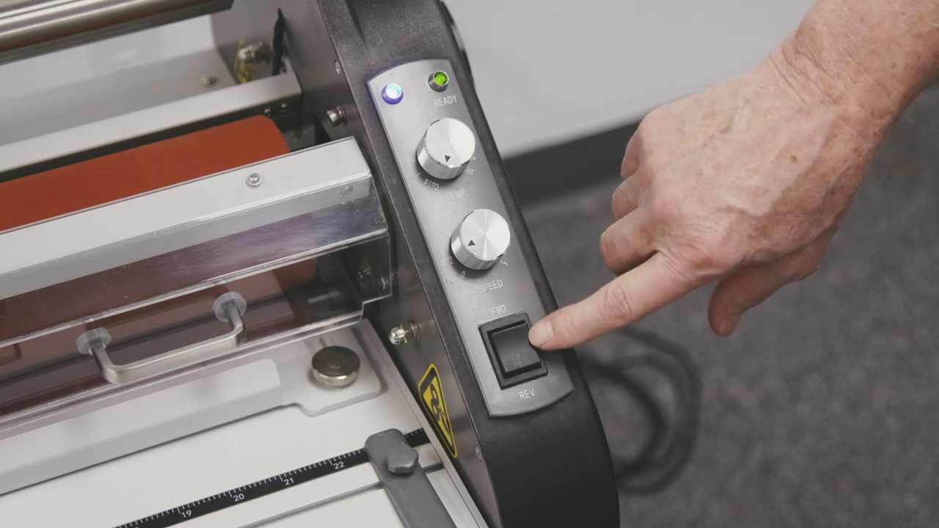
{"action": "left_click", "coordinate": [516, 349]}
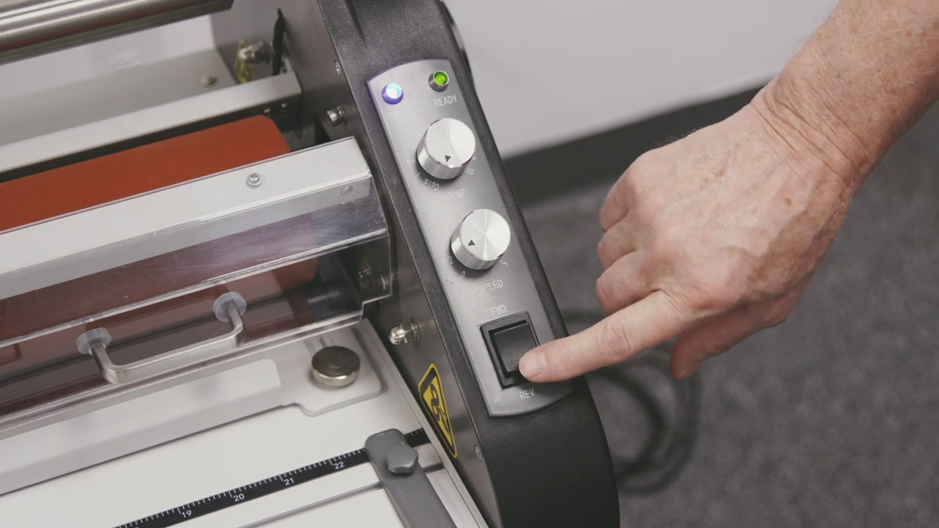
{"action": "left_click", "coordinate": [510, 352]}
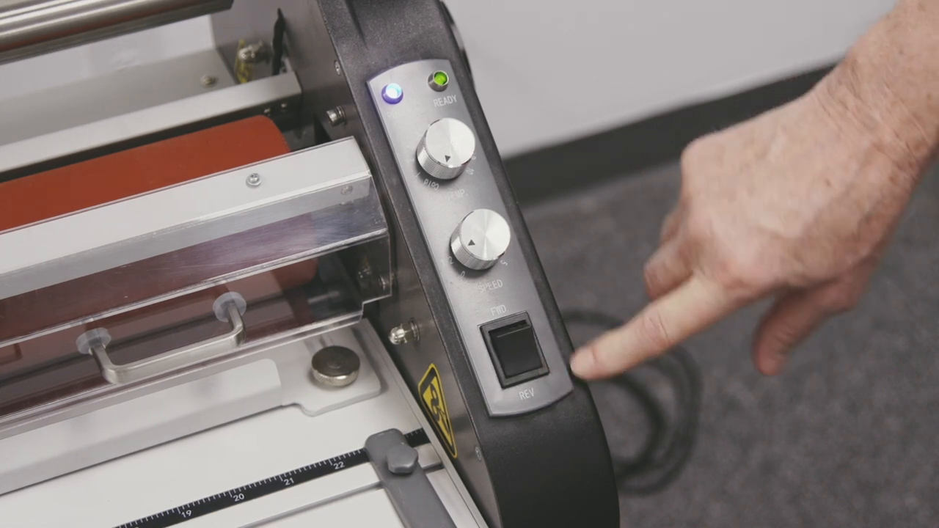